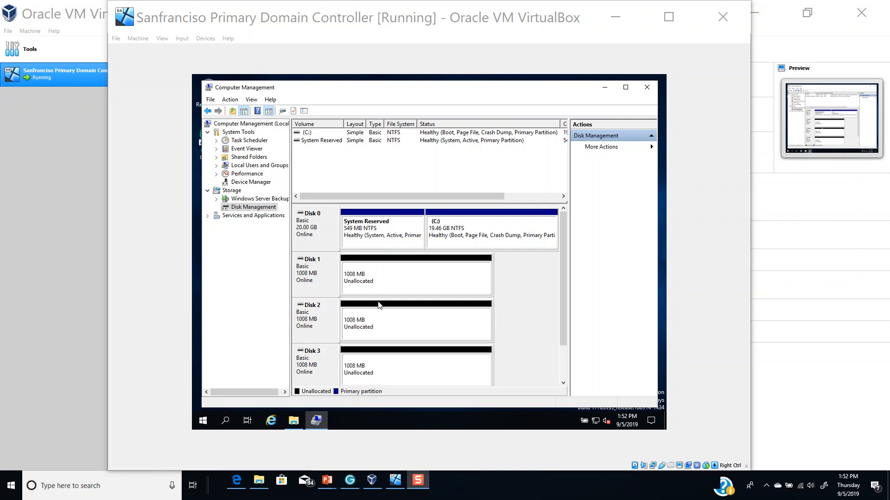
{"action": "mouse_move", "coordinate": [377, 292]}
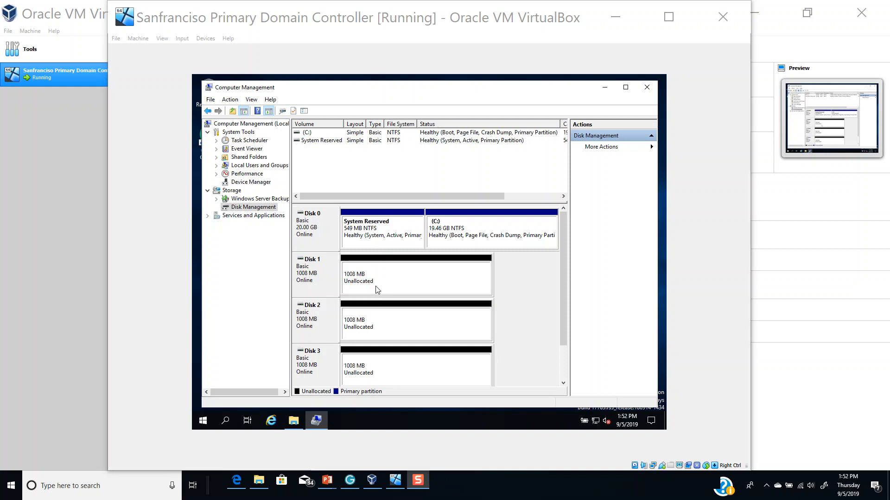
{"action": "mouse_move", "coordinate": [380, 288]}
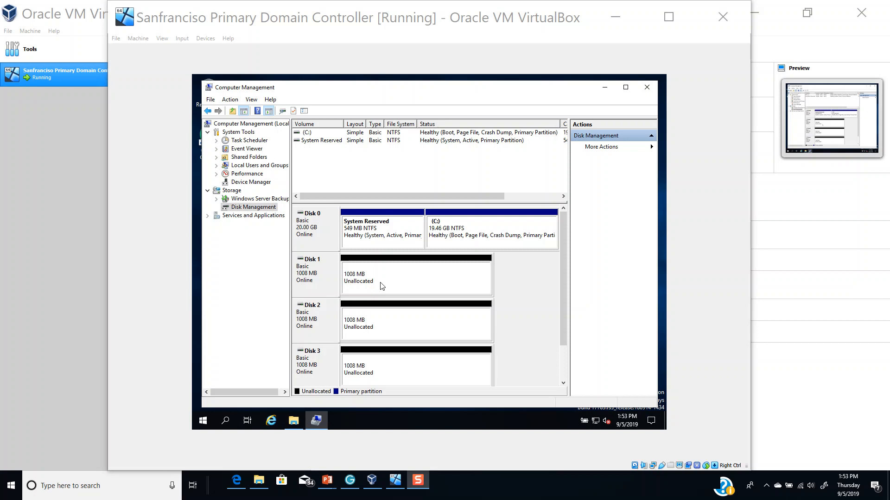
{"action": "mouse_move", "coordinate": [364, 276]}
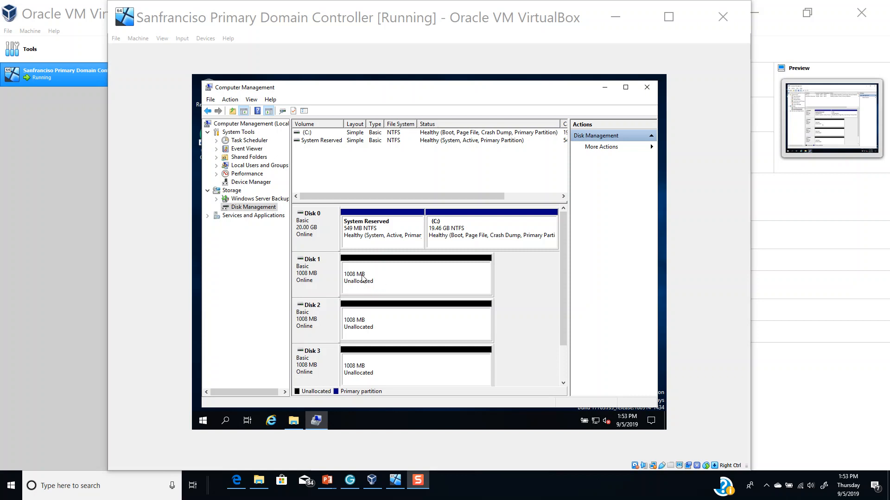
{"action": "mouse_move", "coordinate": [358, 284]}
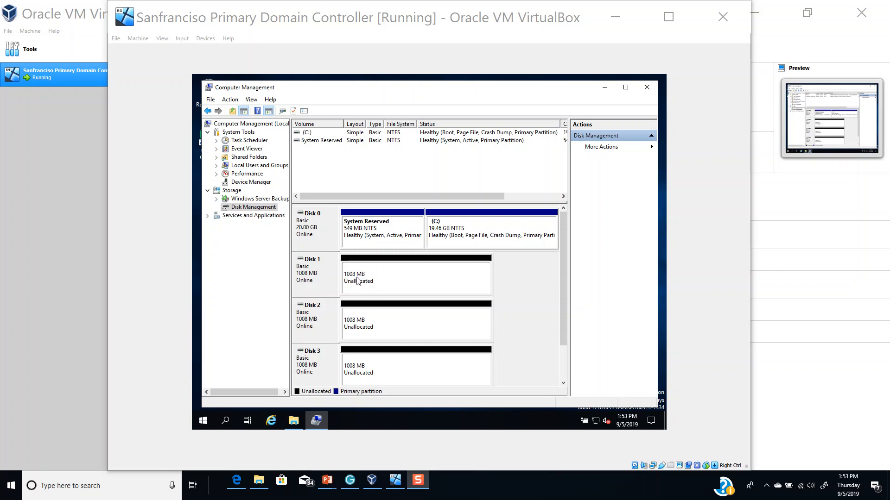
{"action": "mouse_move", "coordinate": [367, 277]}
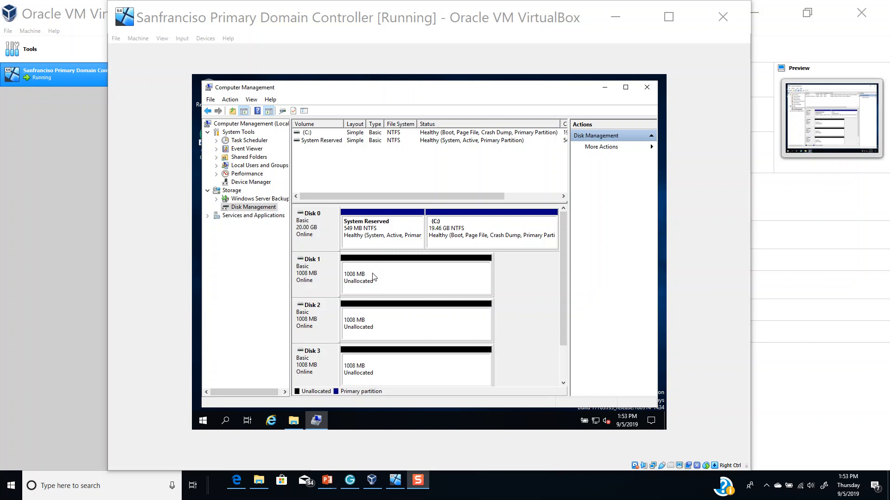
- Open the actions menu for Disk 1's unallocated space in Disk Management
{"action": "left_click", "coordinate": [491, 233]}
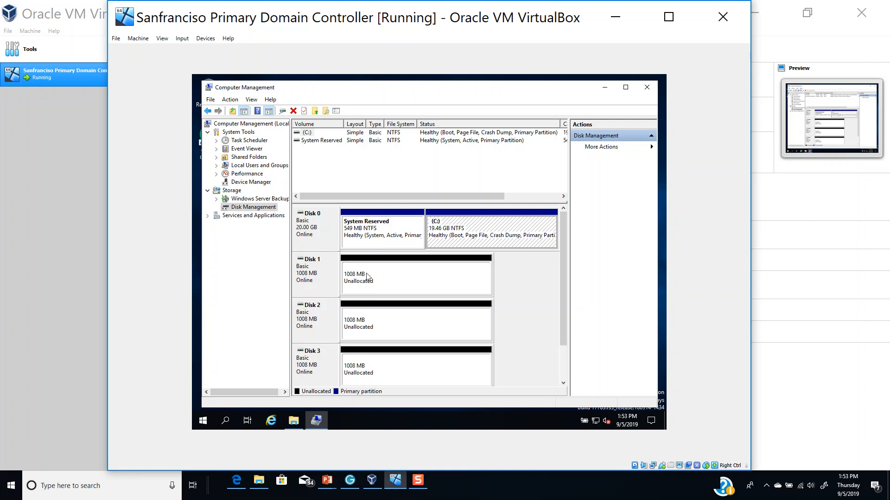
{"action": "left_click", "coordinate": [415, 276]}
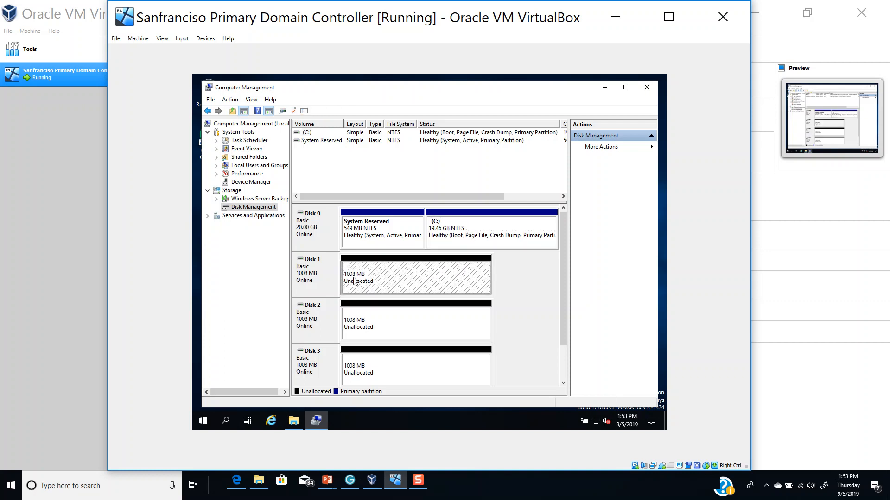
{"action": "right_click", "coordinate": [358, 280]}
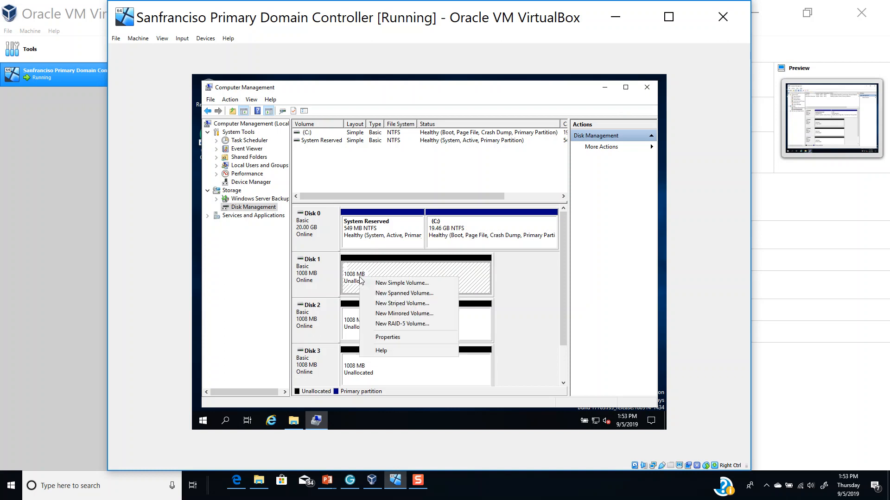
{"action": "mouse_move", "coordinate": [355, 267]}
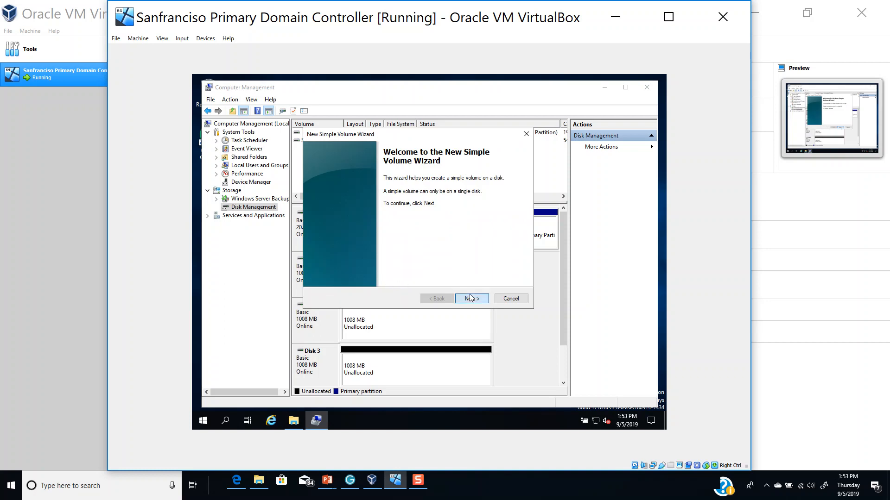
- Keep the full 1006 MB volume size and assign drive letter D
{"action": "left_click", "coordinate": [471, 299]}
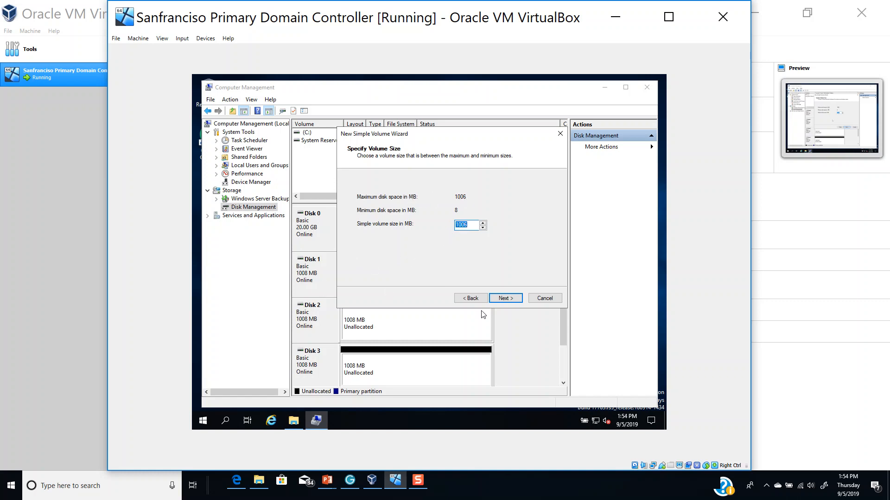
{"action": "left_click", "coordinate": [505, 297]}
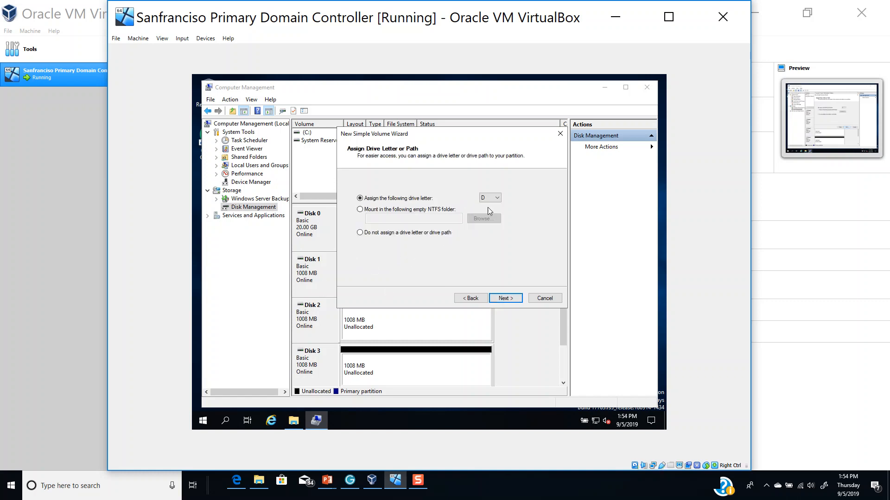
{"action": "left_click", "coordinate": [497, 197]}
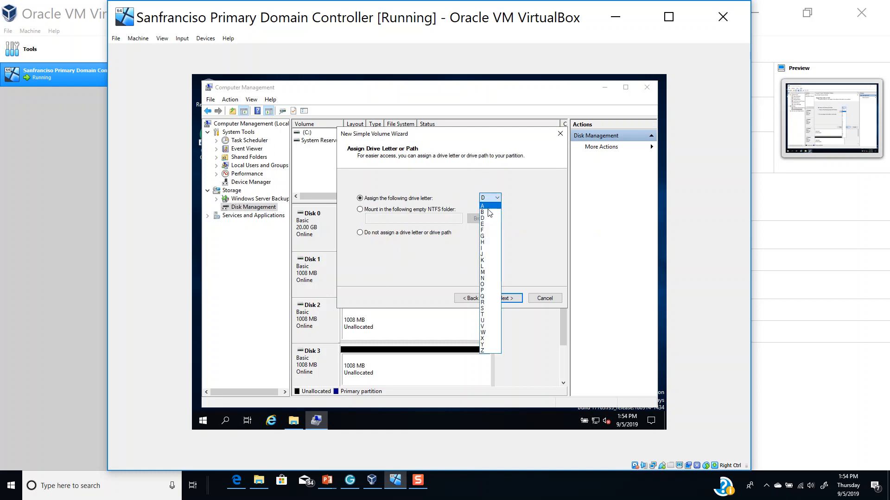
{"action": "mouse_move", "coordinate": [486, 219]}
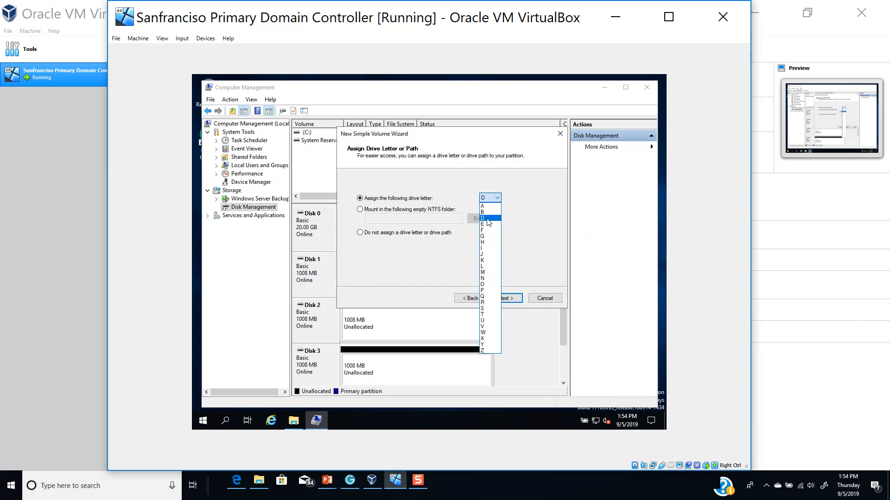
{"action": "left_click", "coordinate": [482, 218]}
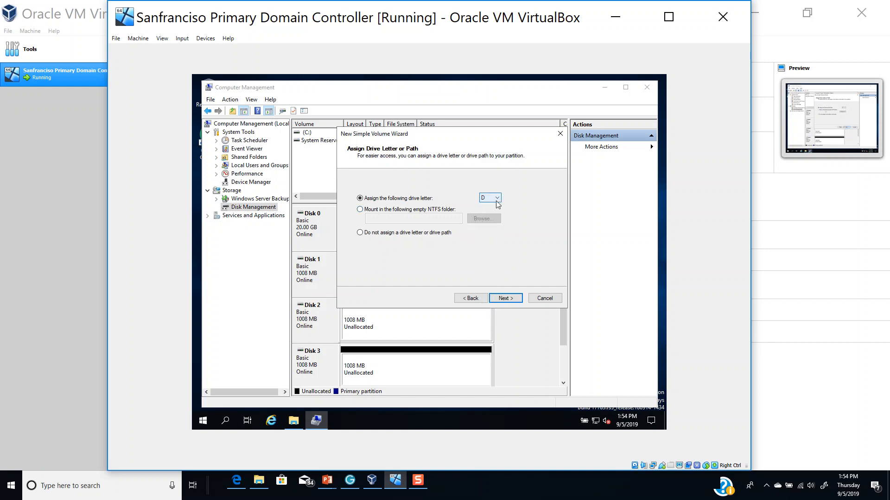
{"action": "left_click", "coordinate": [505, 297]}
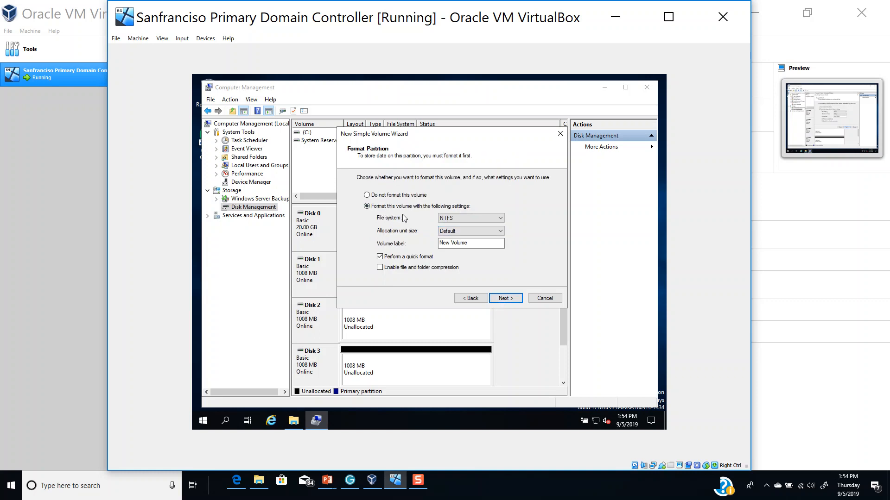
{"action": "mouse_move", "coordinate": [431, 213]}
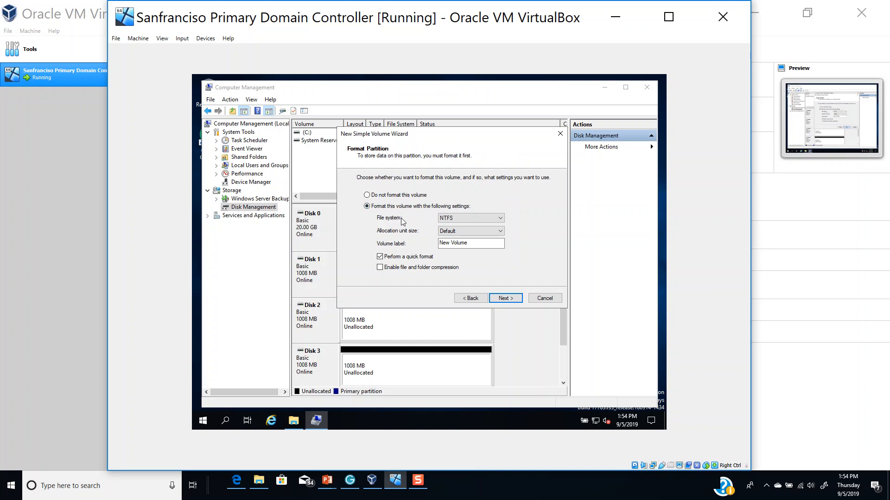
{"action": "mouse_move", "coordinate": [434, 221]}
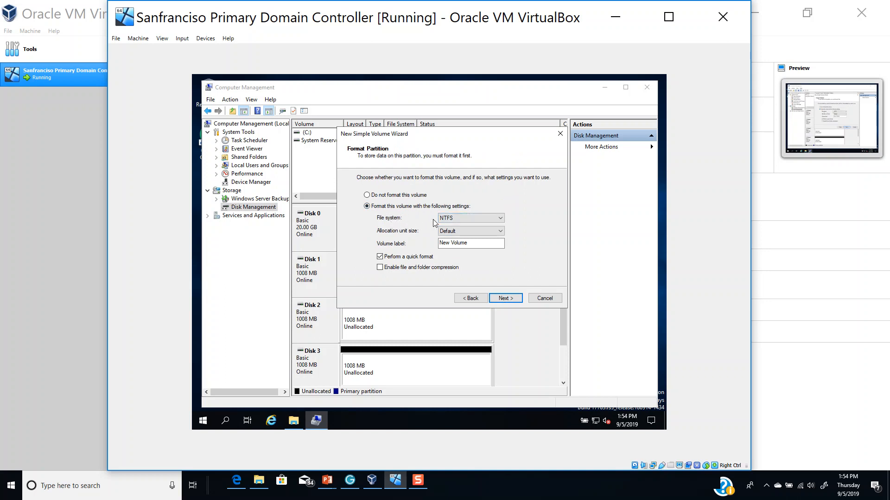
{"action": "mouse_move", "coordinate": [395, 236]}
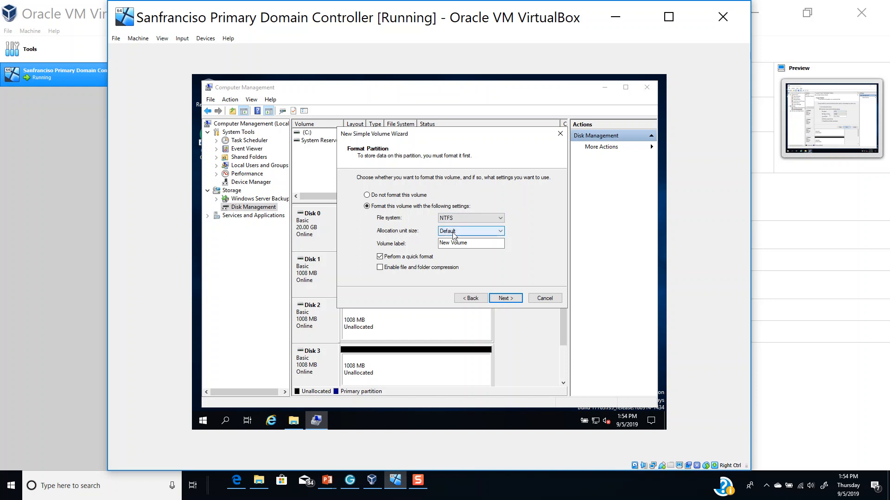
- Label the NTFS volume 'Data-SimpleVolume' and finish the wizard
{"action": "triple_click", "coordinate": [471, 242]}
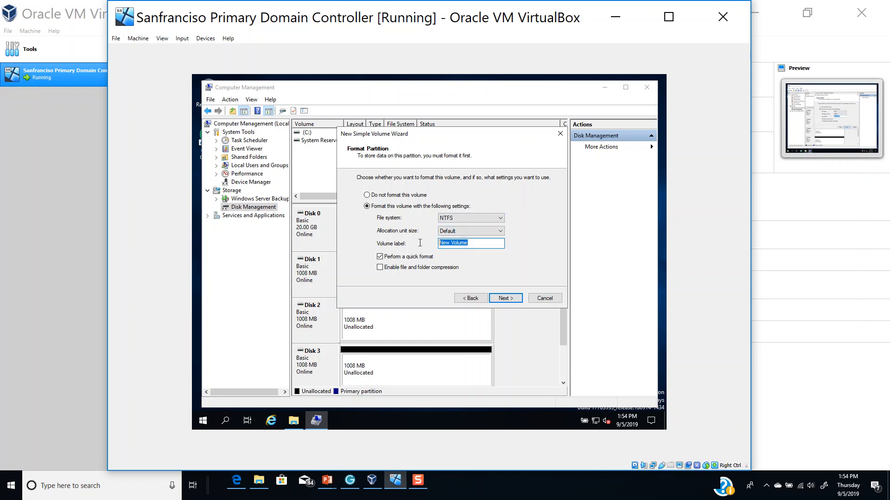
{"action": "type", "text": "Dat"}
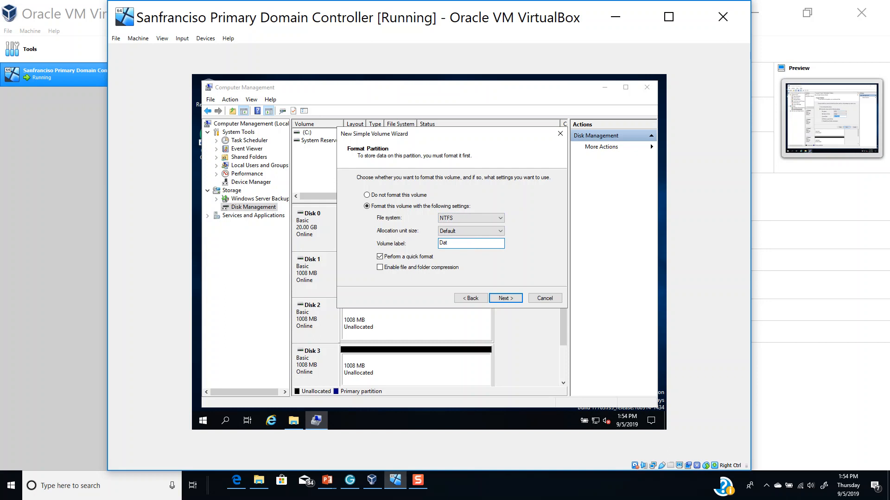
{"action": "type", "text": "a"}
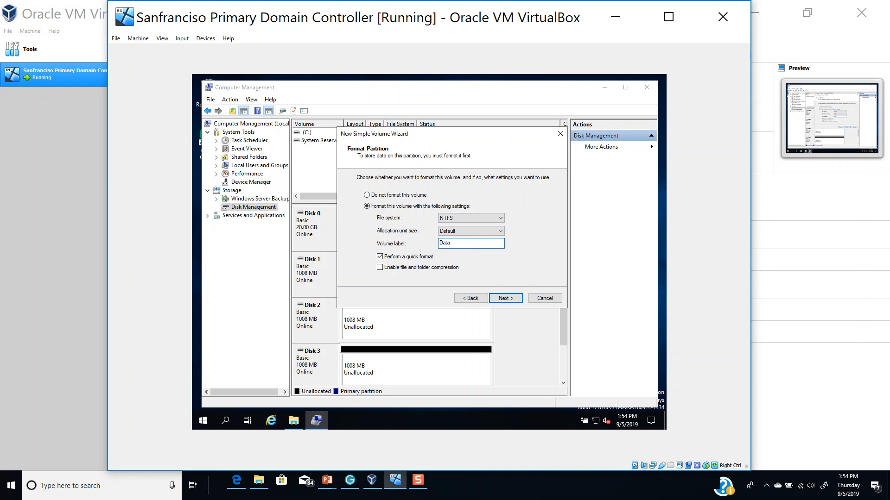
{"action": "type", "text": "-Simple"}
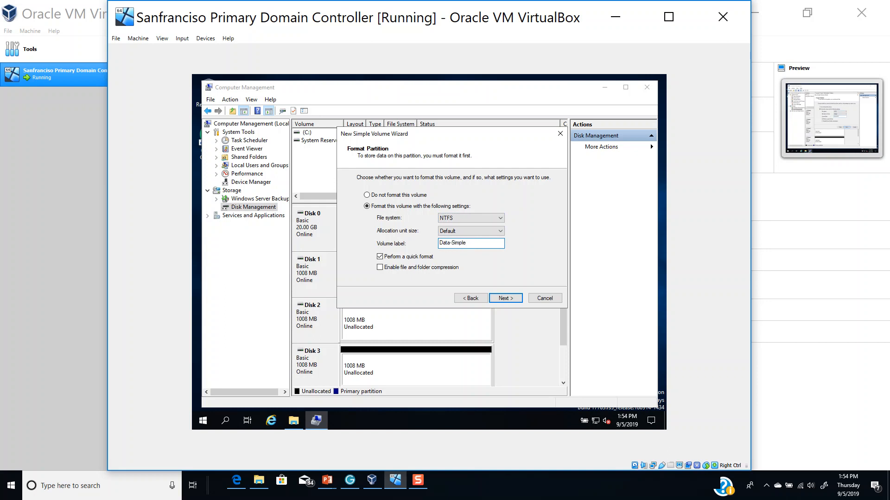
{"action": "type", "text": "Volume"}
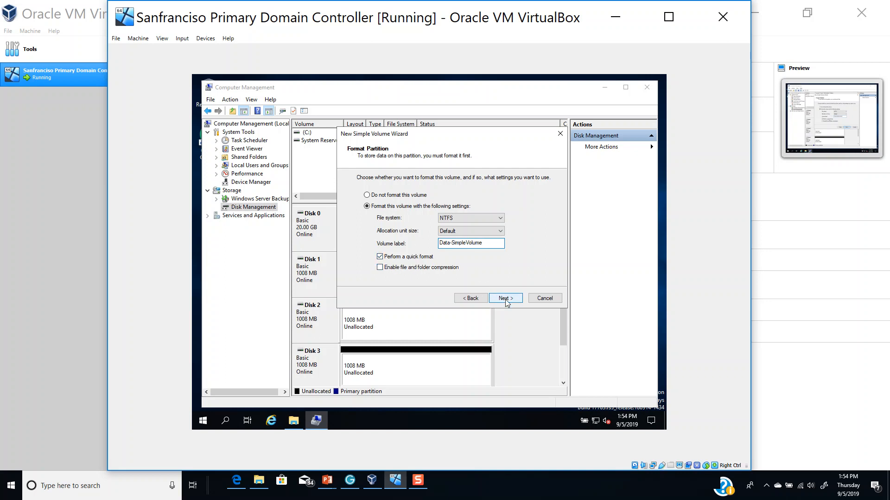
{"action": "left_click", "coordinate": [505, 298]}
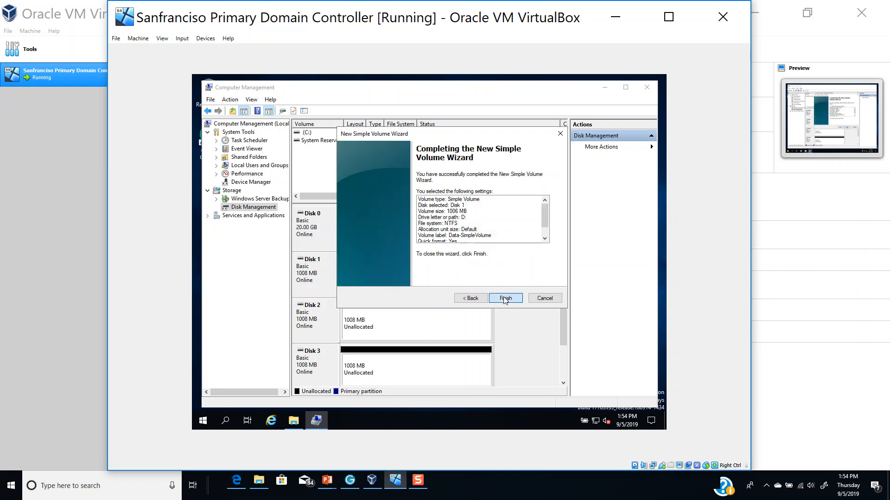
{"action": "left_click", "coordinate": [506, 298]}
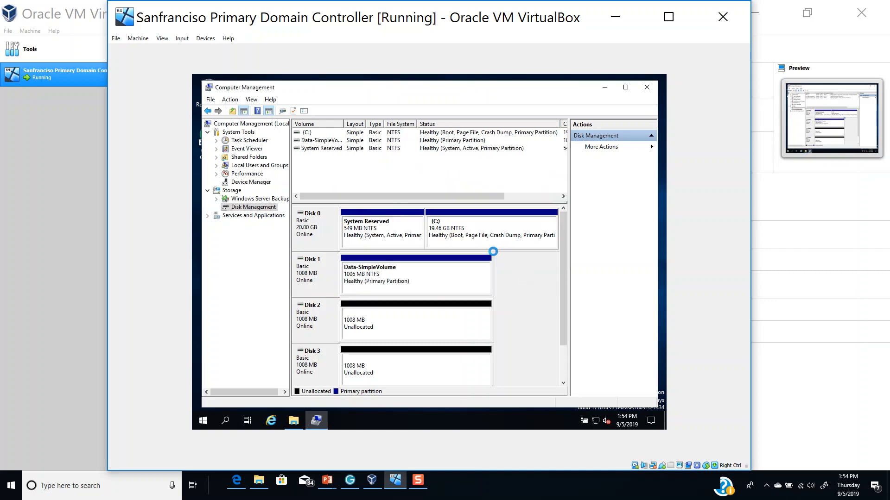
- Open File Explorer to view the Data-SimpleVolume (D:) drive in This PC
{"action": "left_click", "coordinate": [293, 421]}
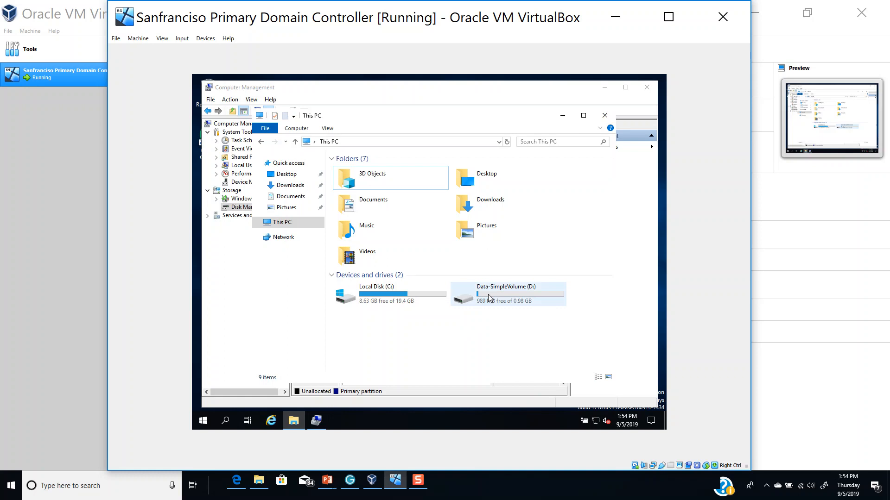
{"action": "mouse_move", "coordinate": [476, 290]}
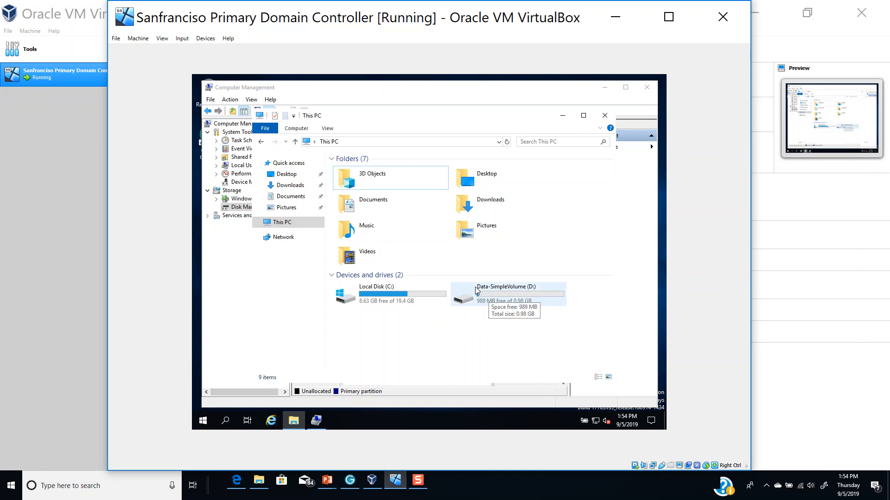